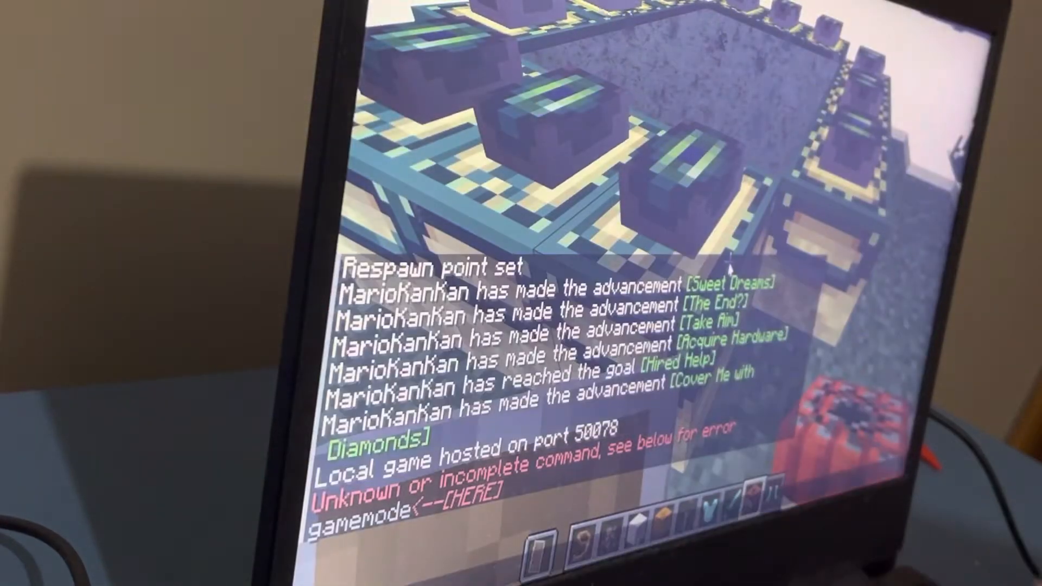
# Step: Begin the /gamemode survival chat command to leave Creative mode
pyautogui.write('g')
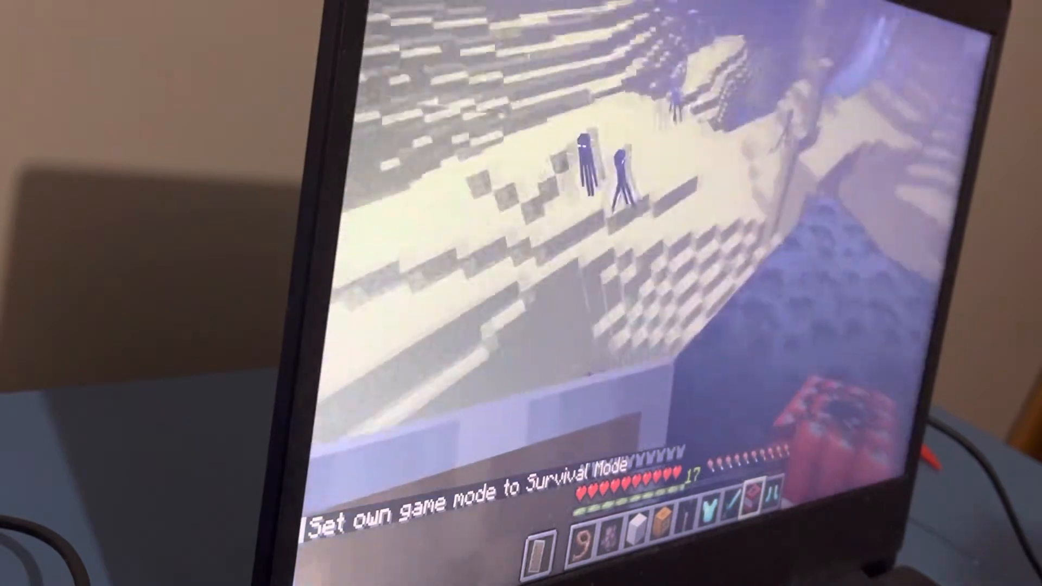
# Step: Check the inventory showing diamond armor before returning to Creative mode
pyautogui.press('e')
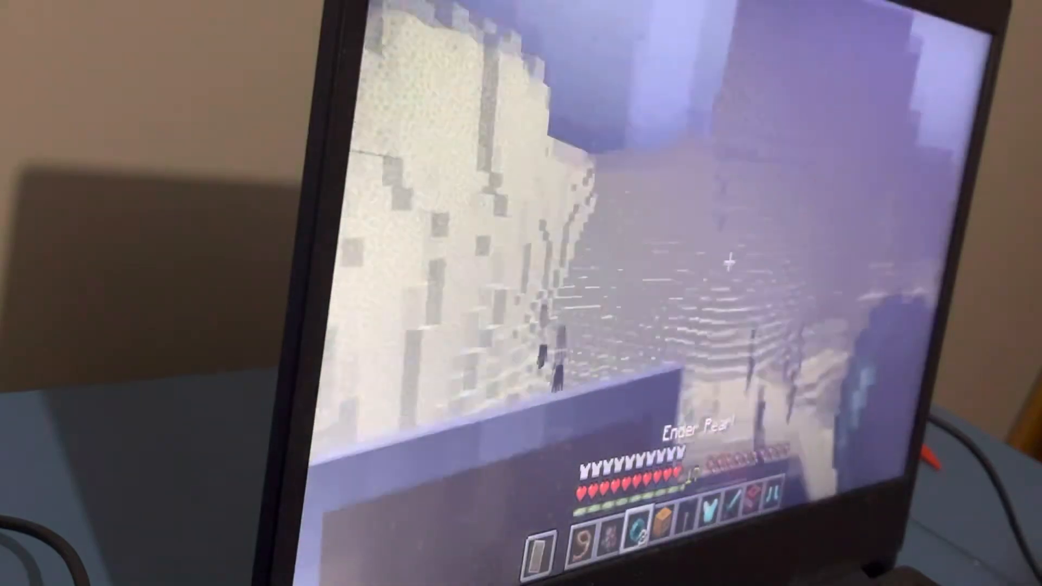
pyautogui.press('e')
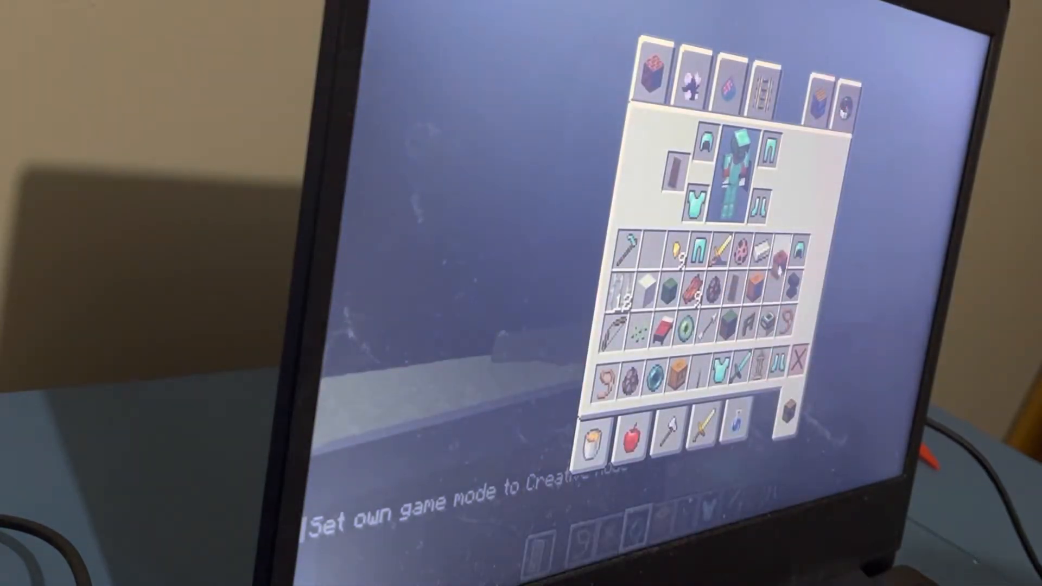
pyautogui.press('Escape')
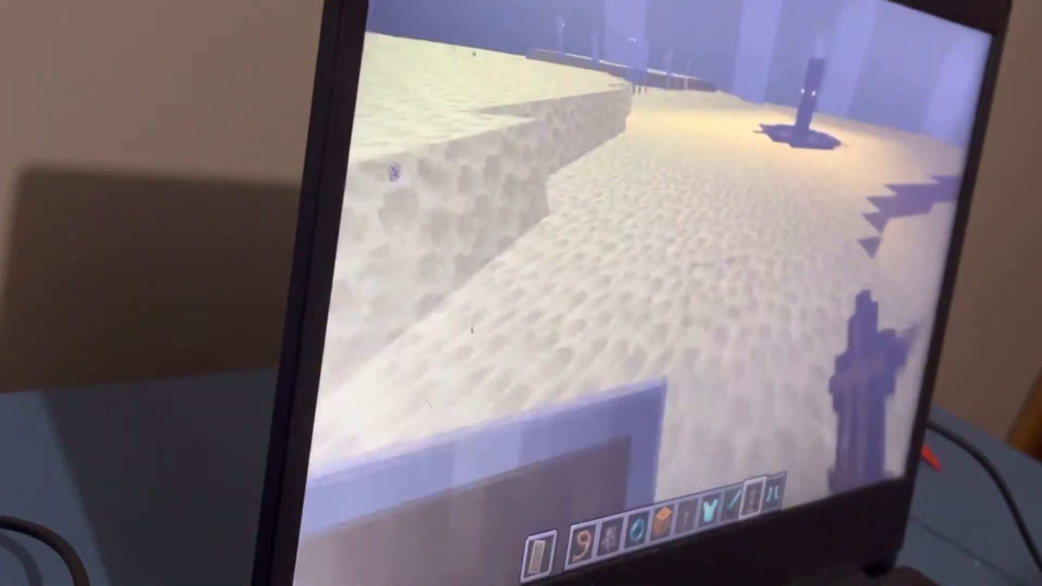
pyautogui.press('e')
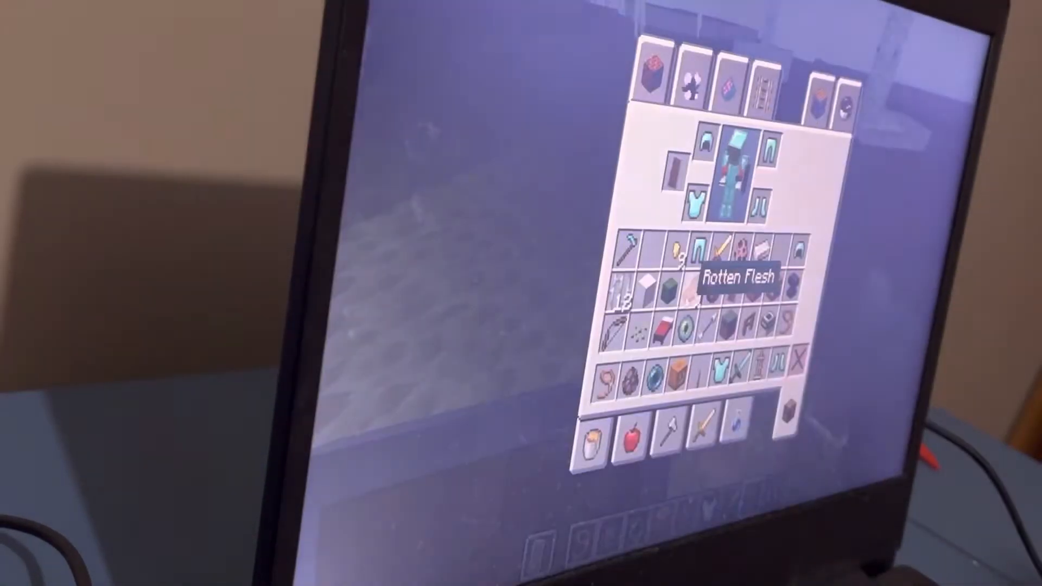